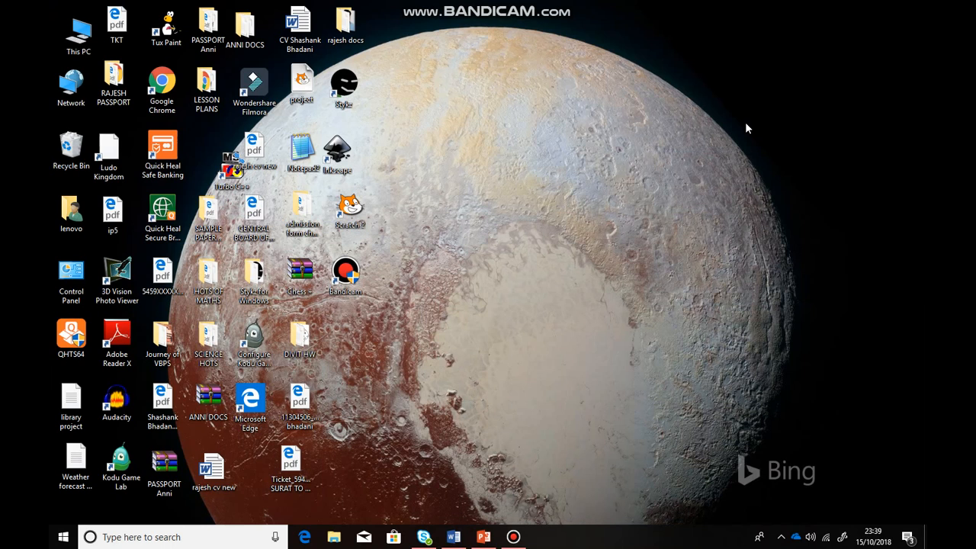
mouse_move(337, 207)
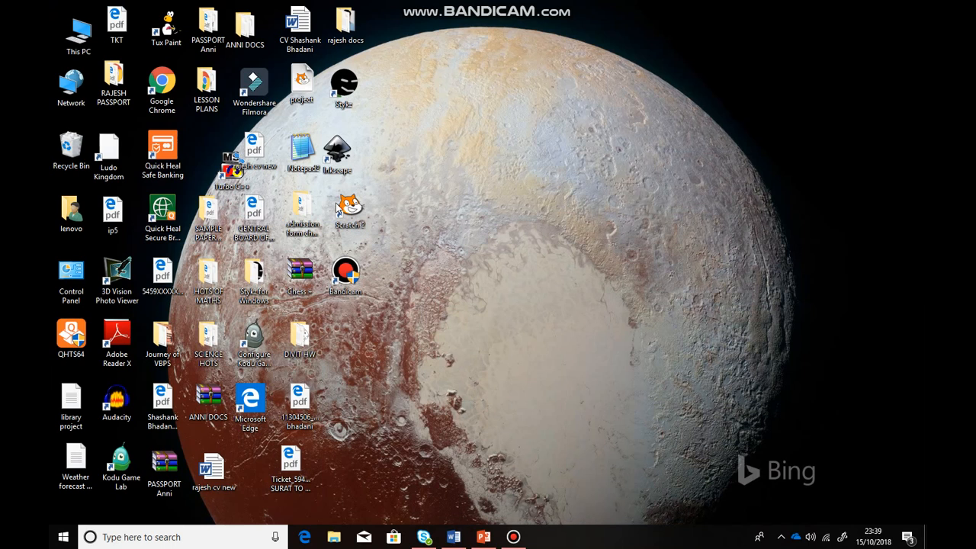
mouse_move(363, 216)
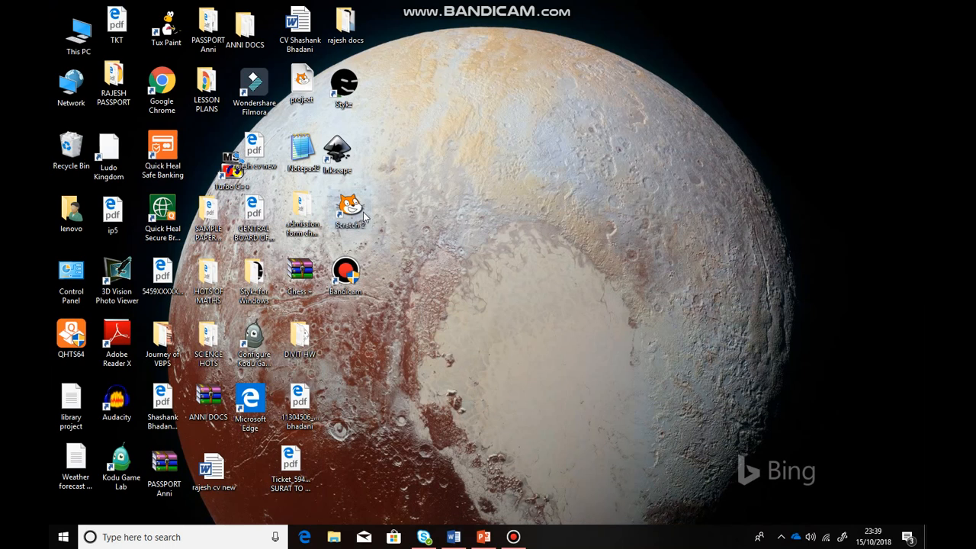
Launch Scratch 2 from the desktop and move its window higher on screen
double_click(345, 213)
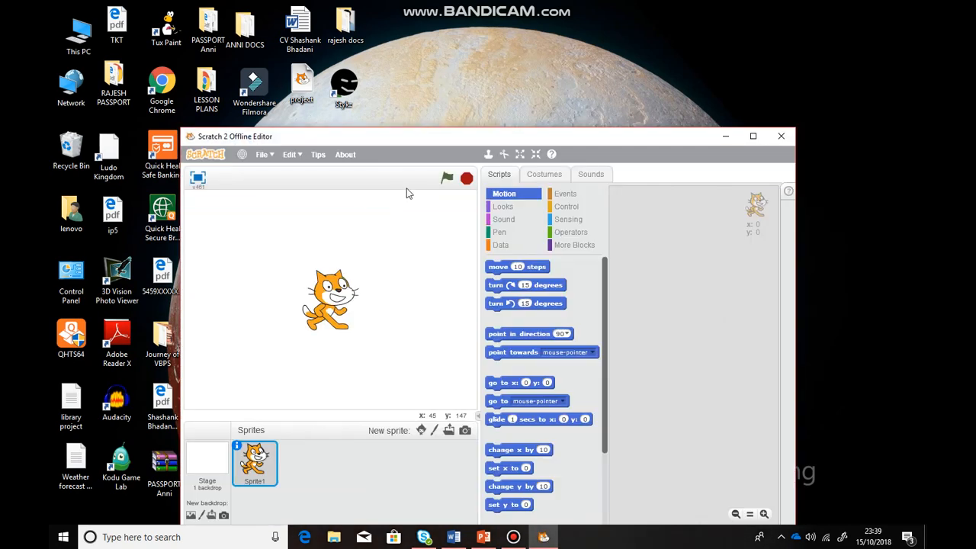
drag(488, 136, 488, 73)
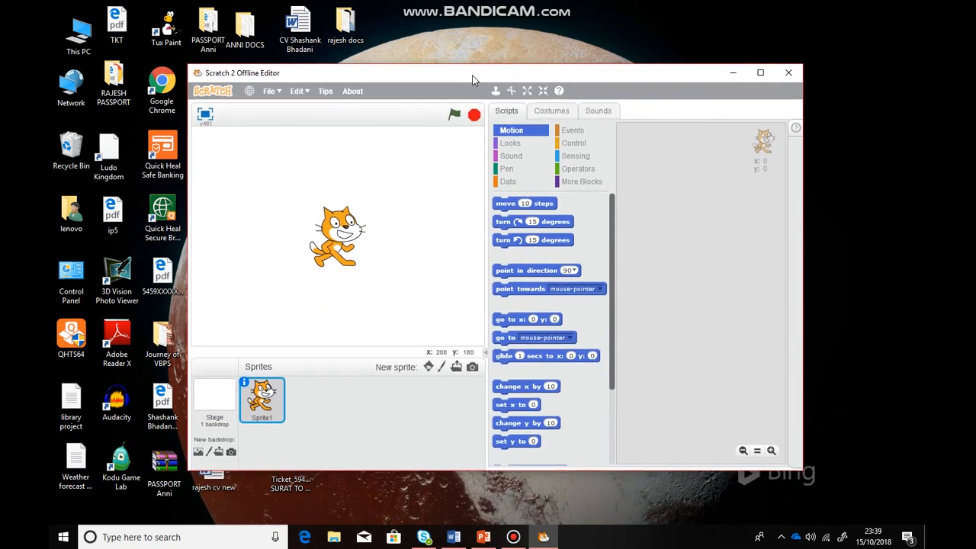
mouse_move(328, 94)
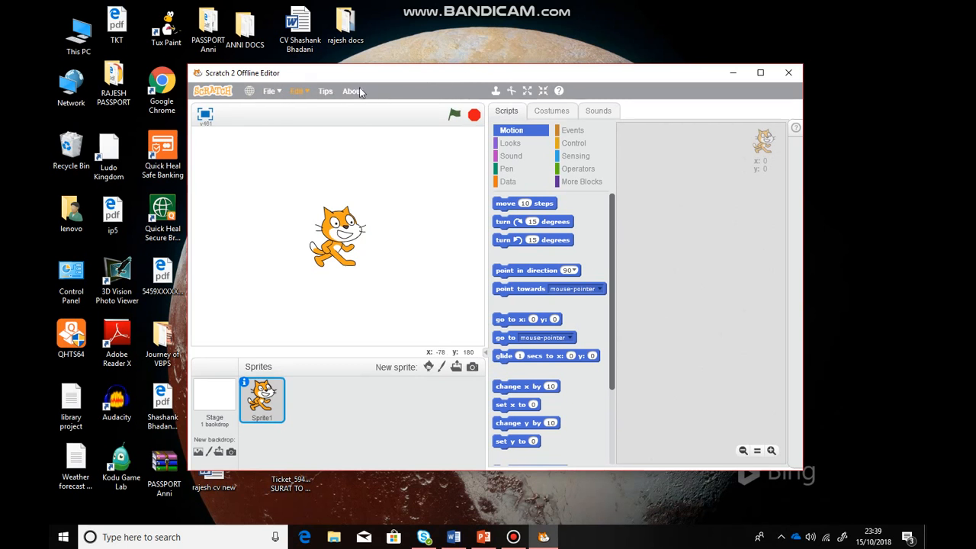
mouse_move(415, 288)
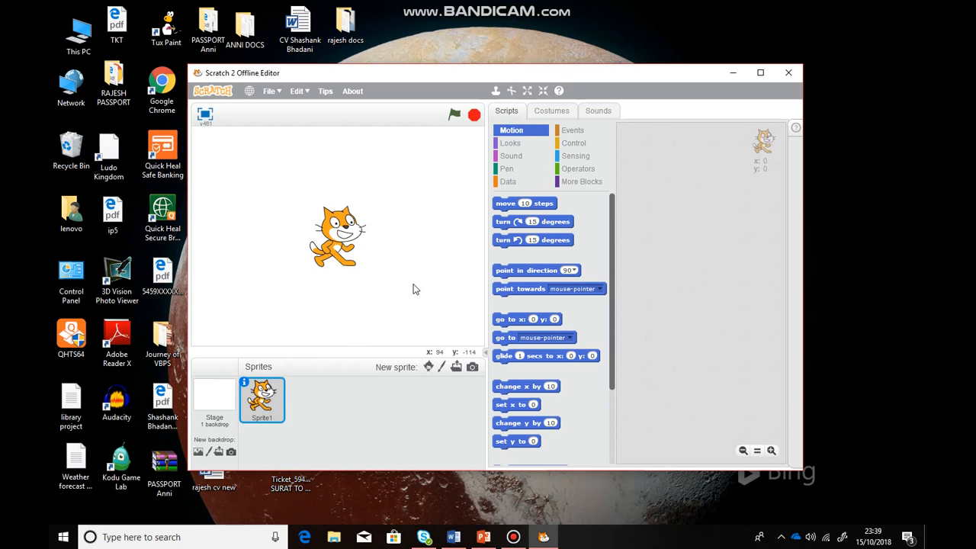
mouse_move(363, 450)
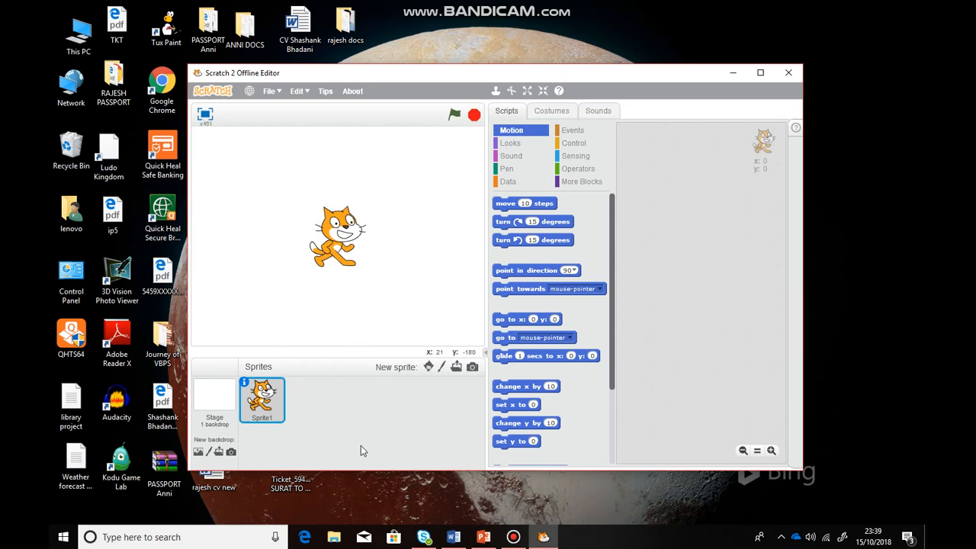
mouse_move(274, 435)
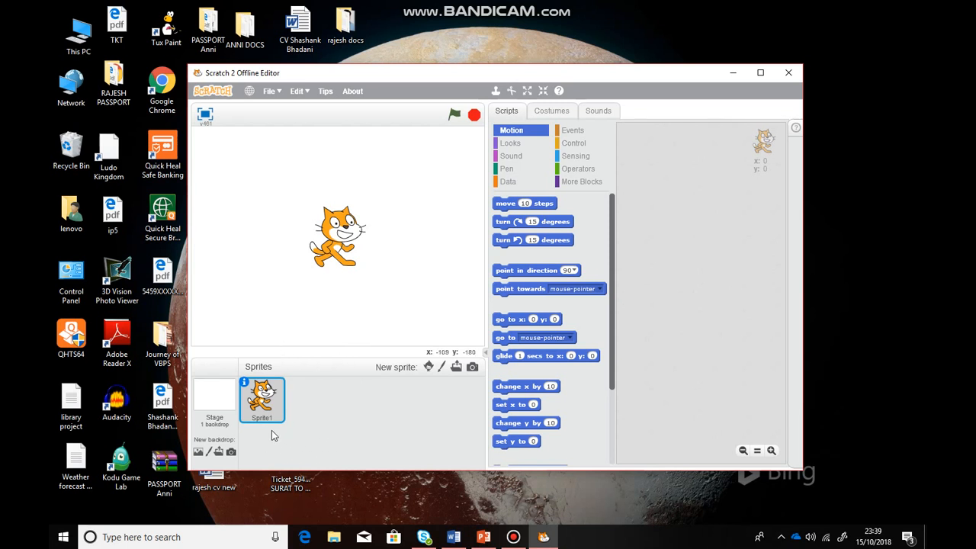
mouse_move(353, 431)
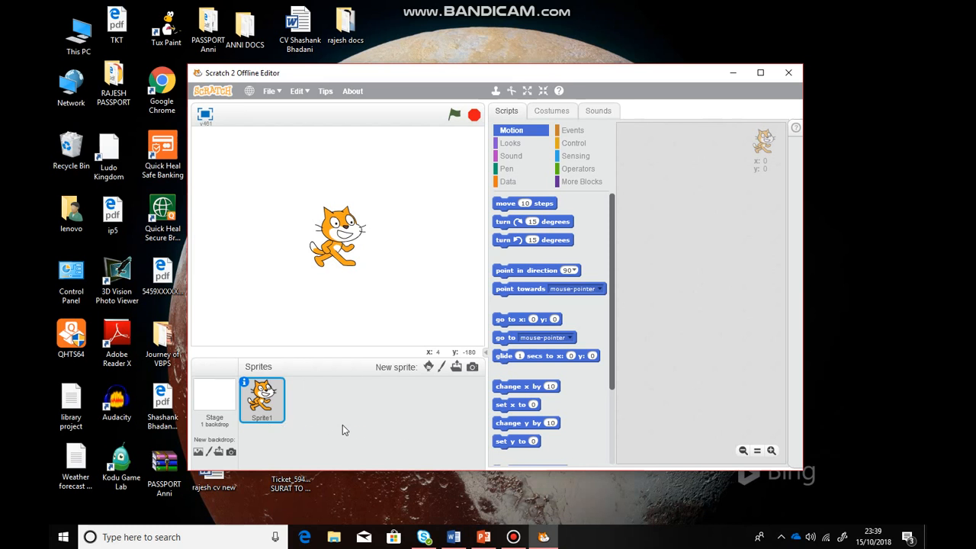
mouse_move(526, 374)
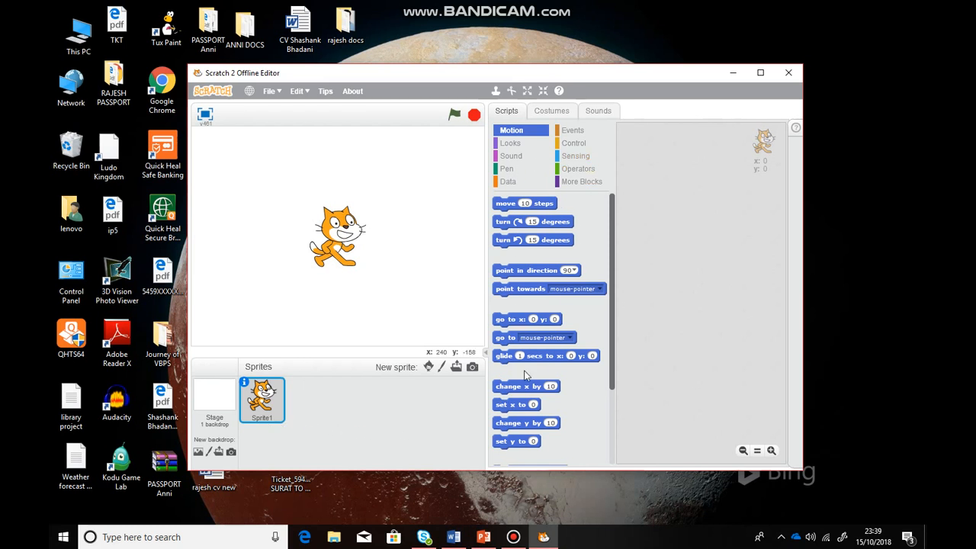
mouse_move(709, 312)
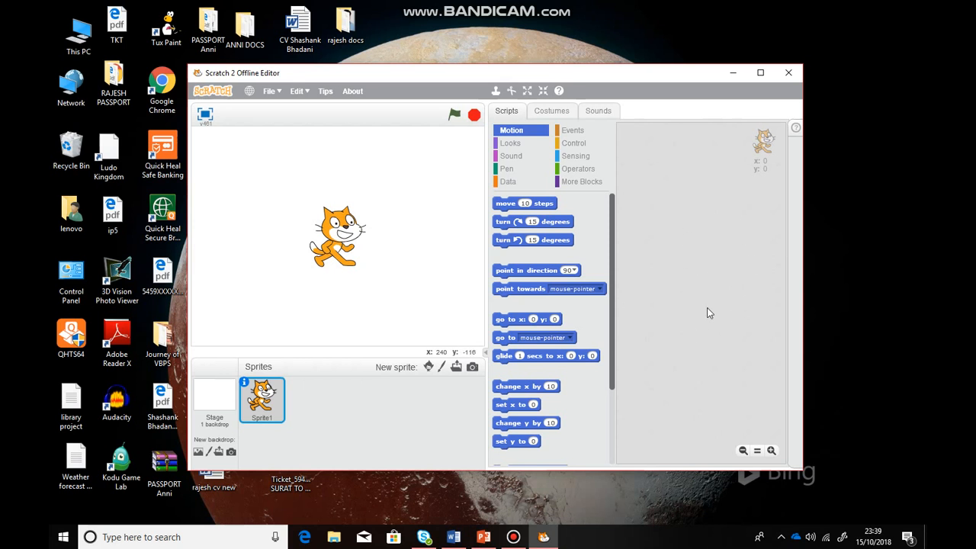
mouse_move(458, 128)
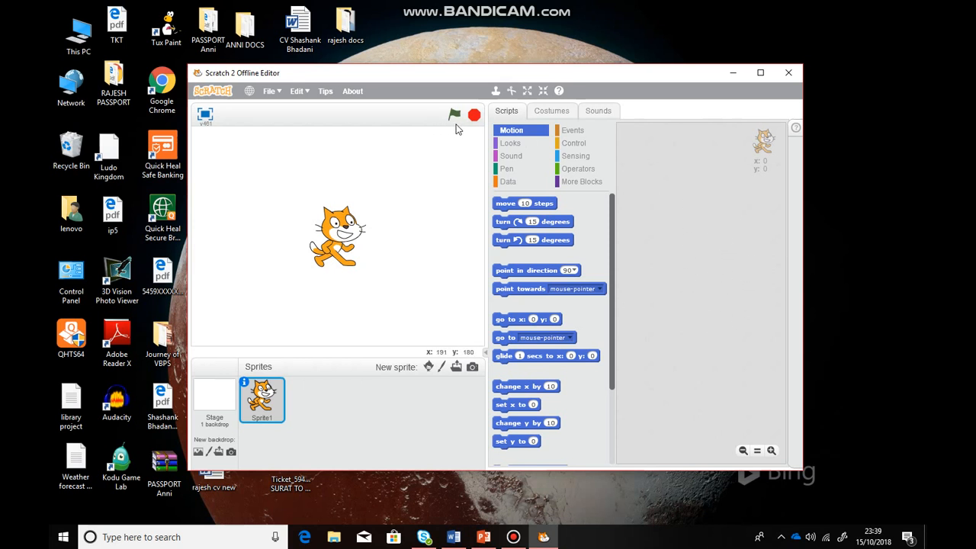
mouse_move(475, 128)
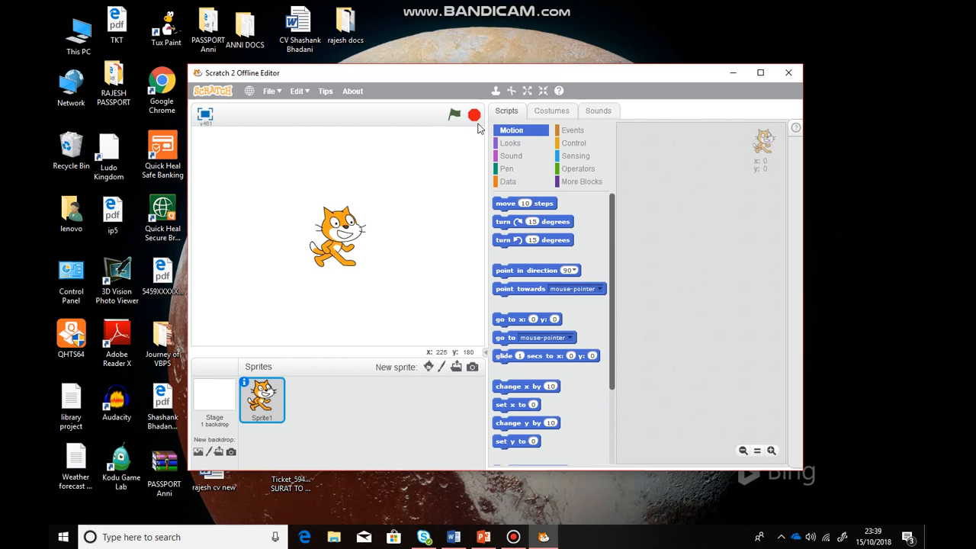
mouse_move(449, 125)
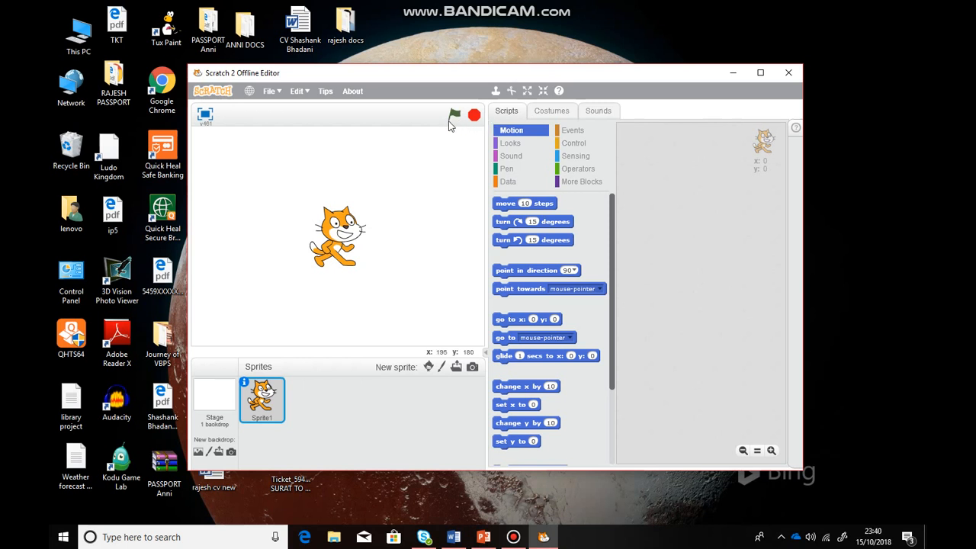
mouse_move(400, 226)
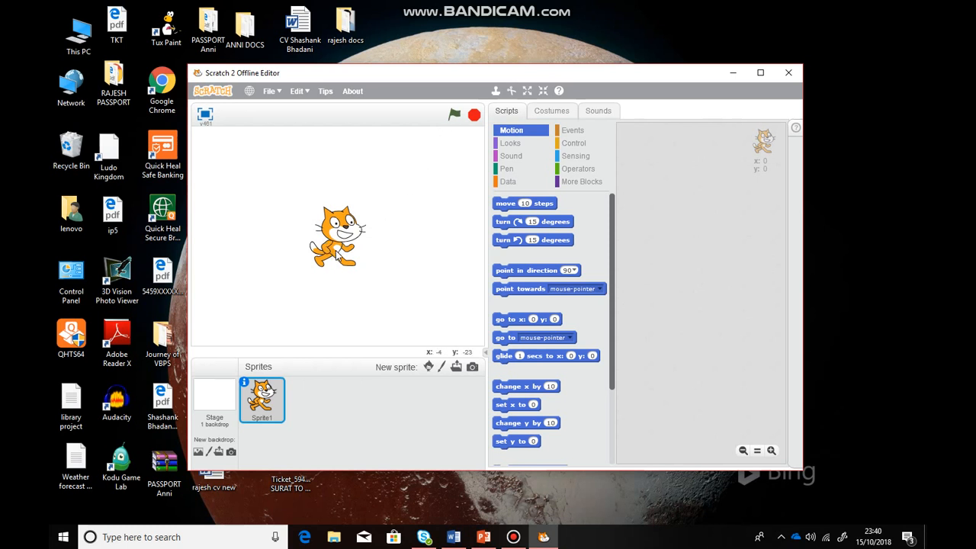
mouse_move(629, 217)
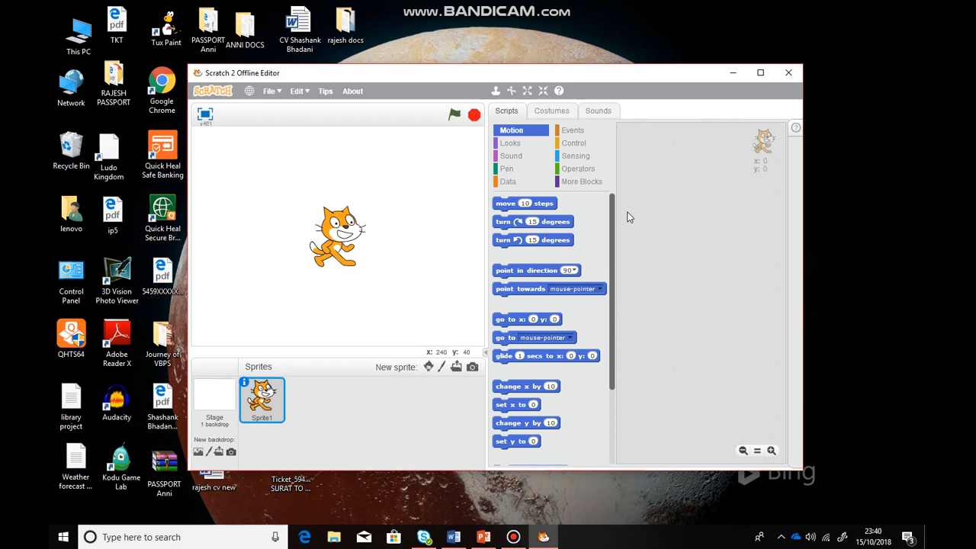
mouse_move(494, 250)
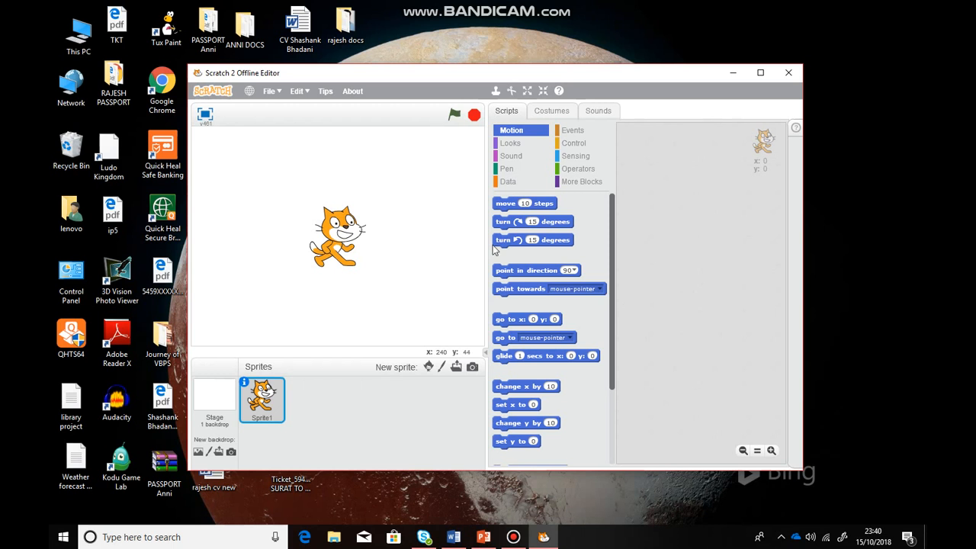
mouse_move(311, 439)
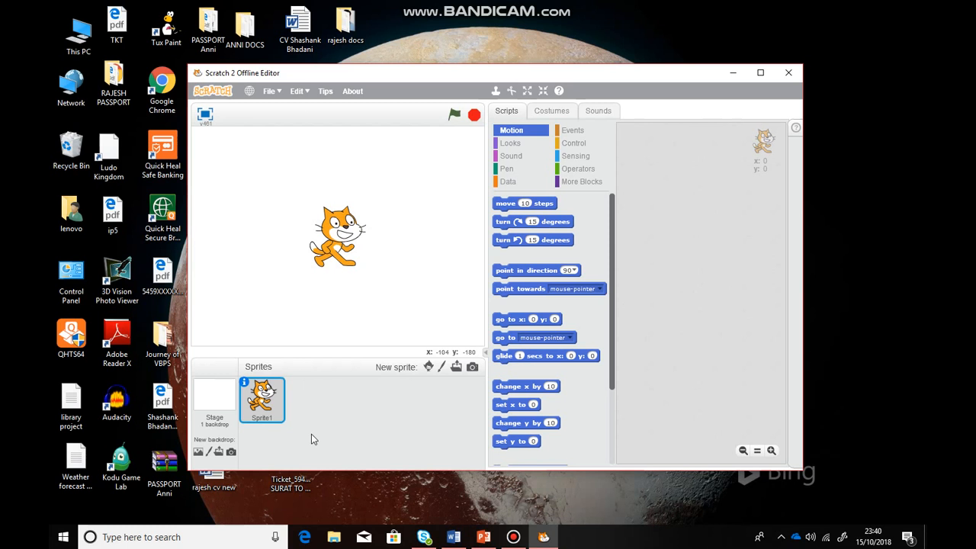
mouse_move(373, 436)
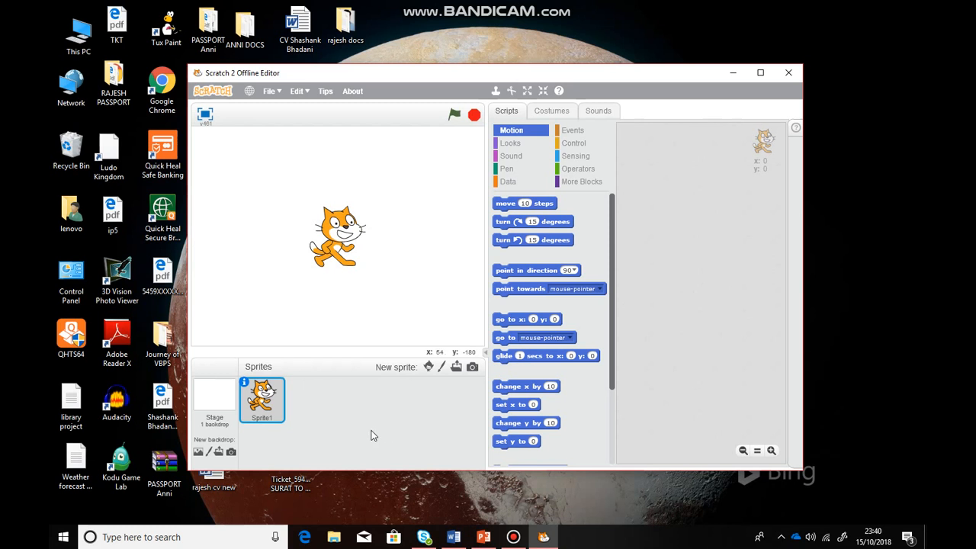
mouse_move(257, 409)
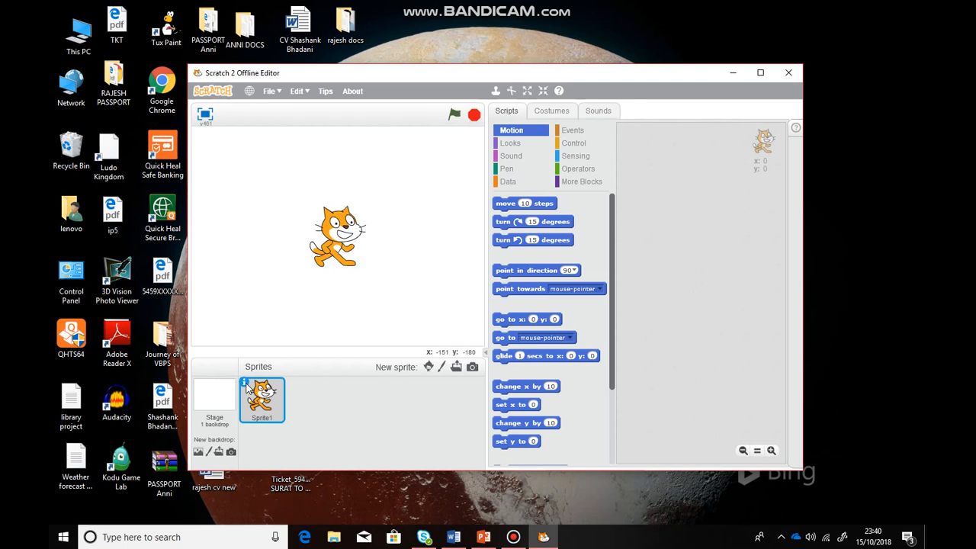
Rename the default Sprite1 to 'cat' via its info panel
click(247, 384)
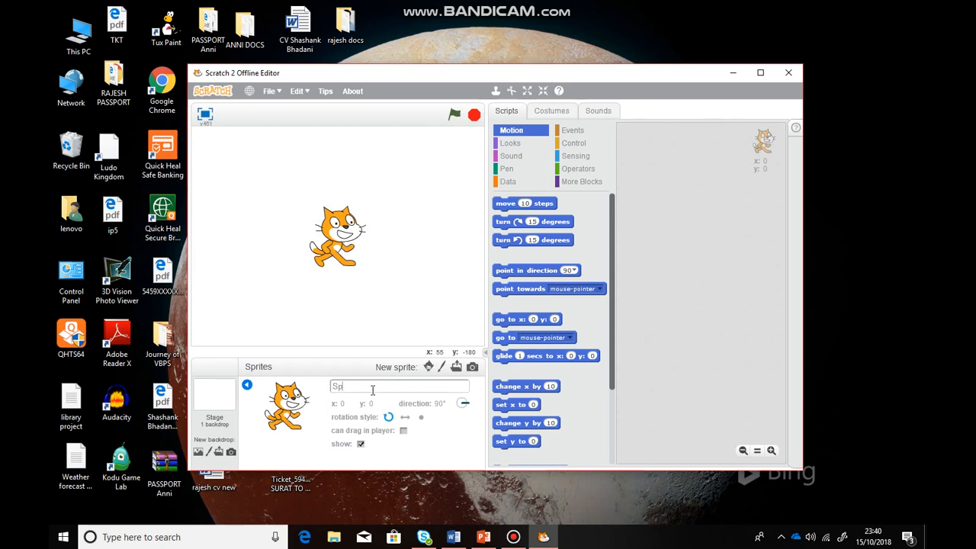
text(ca)
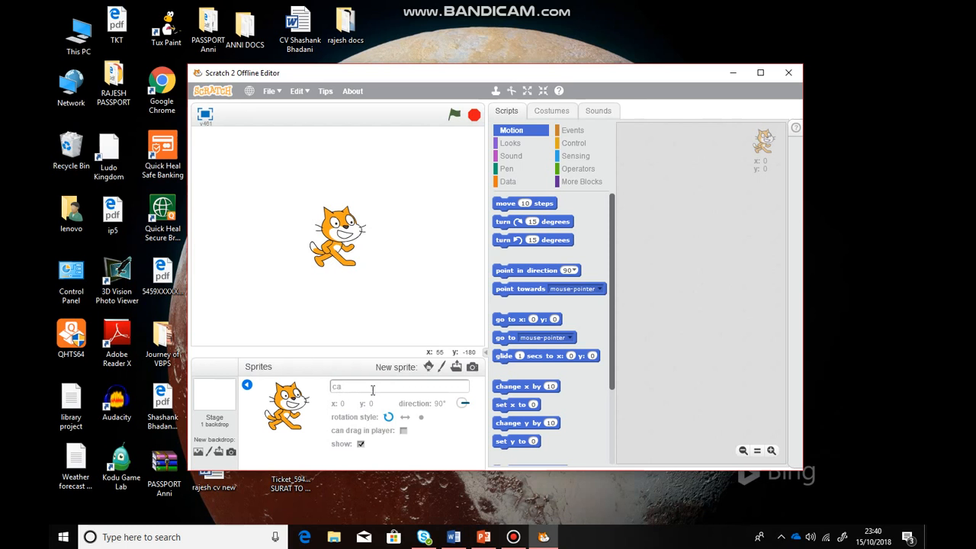
text(t)
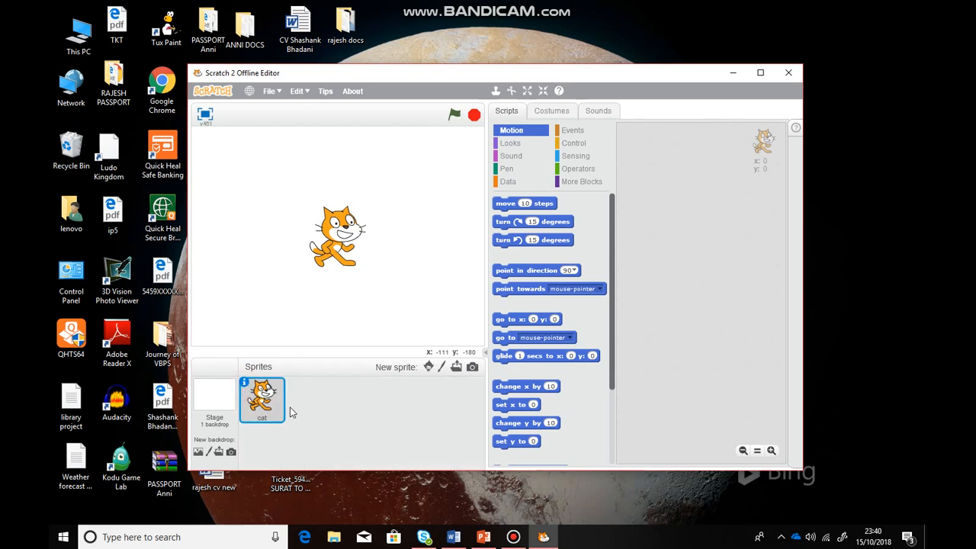
mouse_move(281, 429)
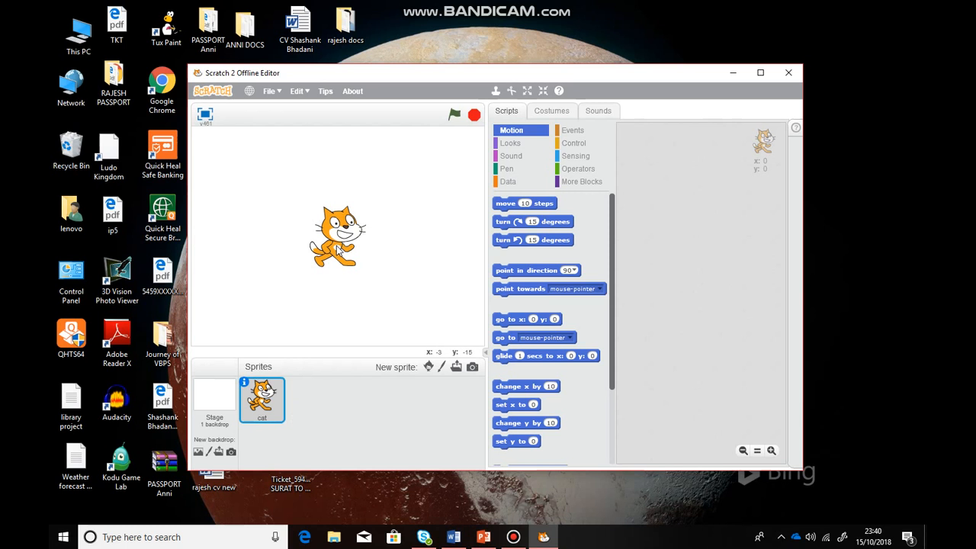
mouse_move(509, 206)
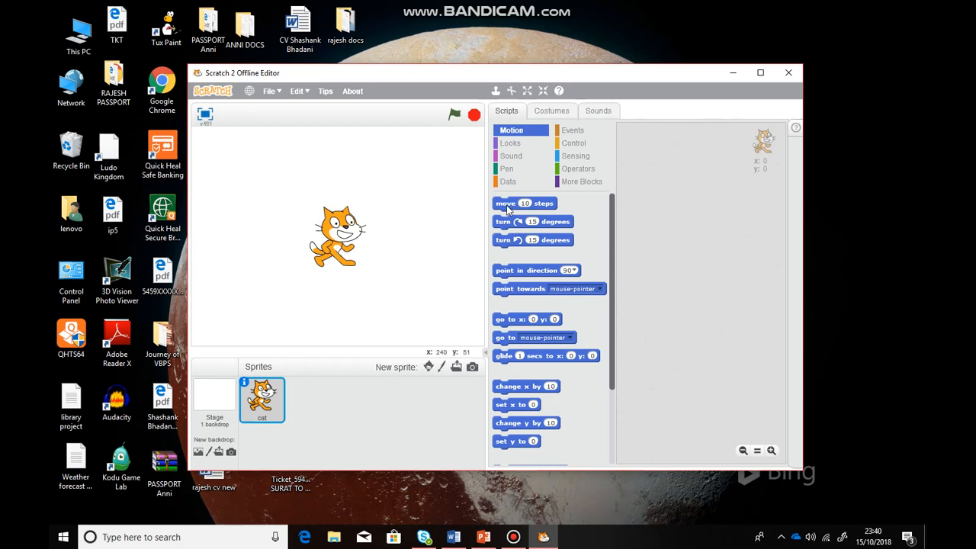
mouse_move(557, 192)
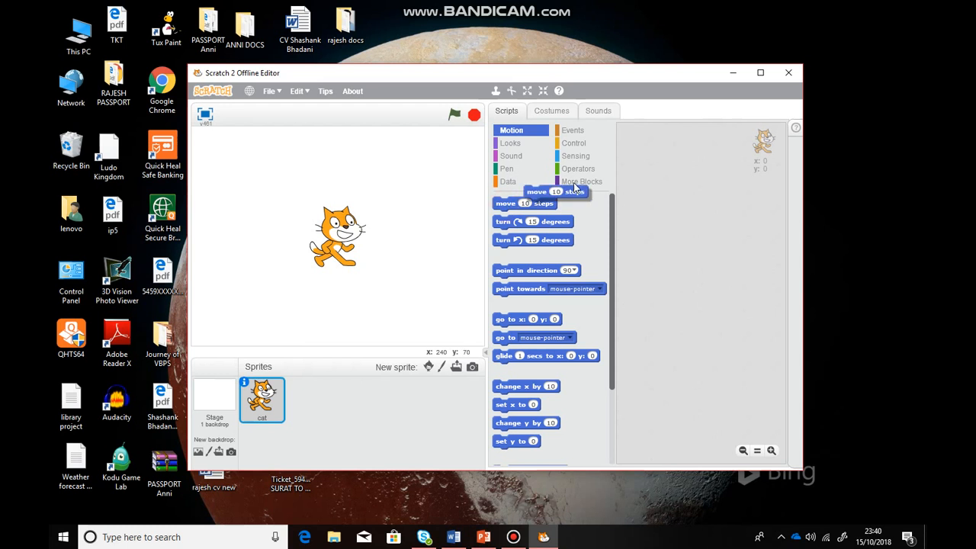
Place a 'move 10 steps' Motion block in the scripts area and test-run it once
drag(552, 192, 689, 213)
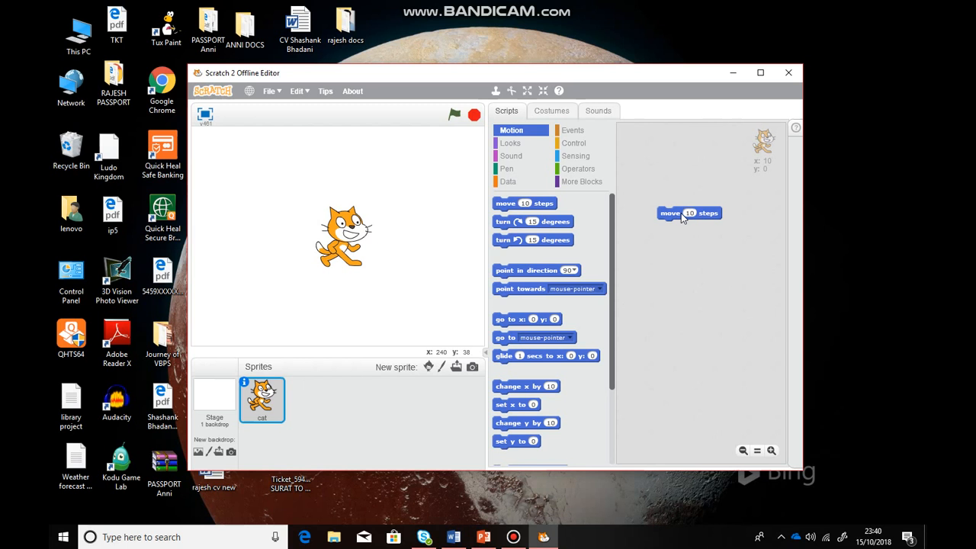
click(689, 213)
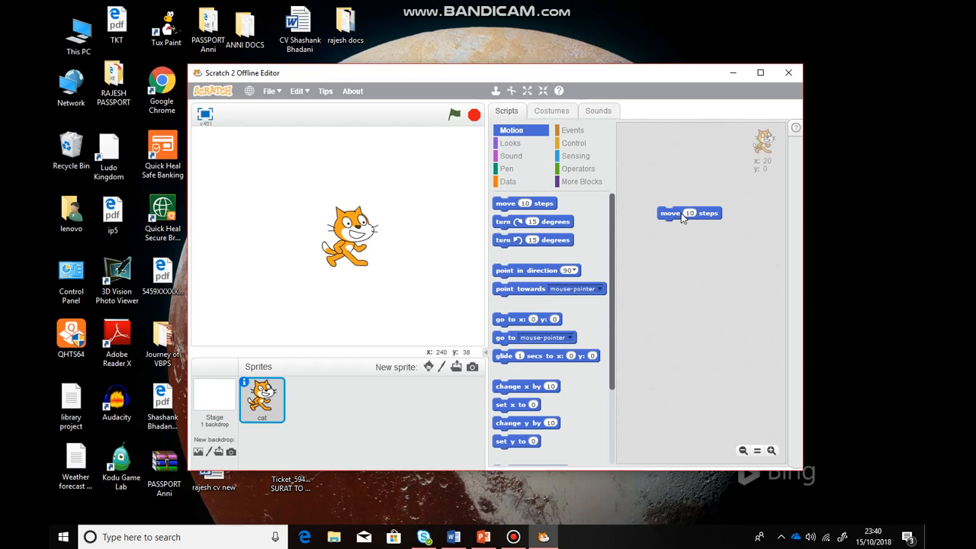
mouse_move(573, 89)
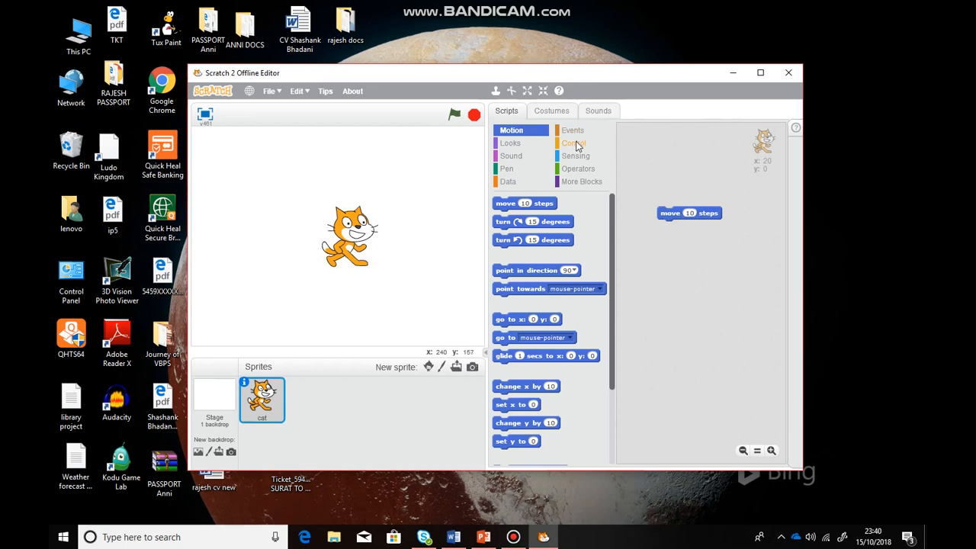
Wrap the 'move 10 steps' block inside a Control 'repeat 10' loop
click(573, 143)
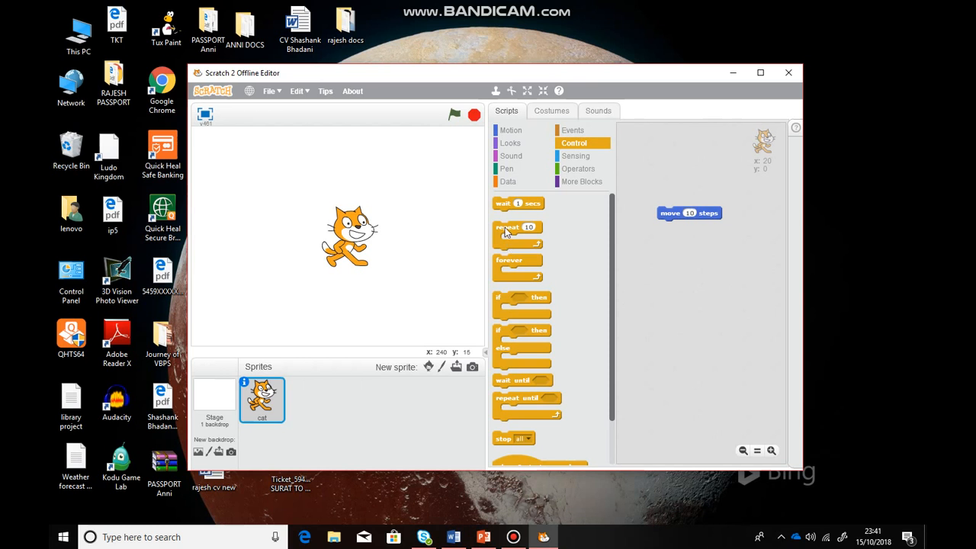
drag(519, 231, 677, 202)
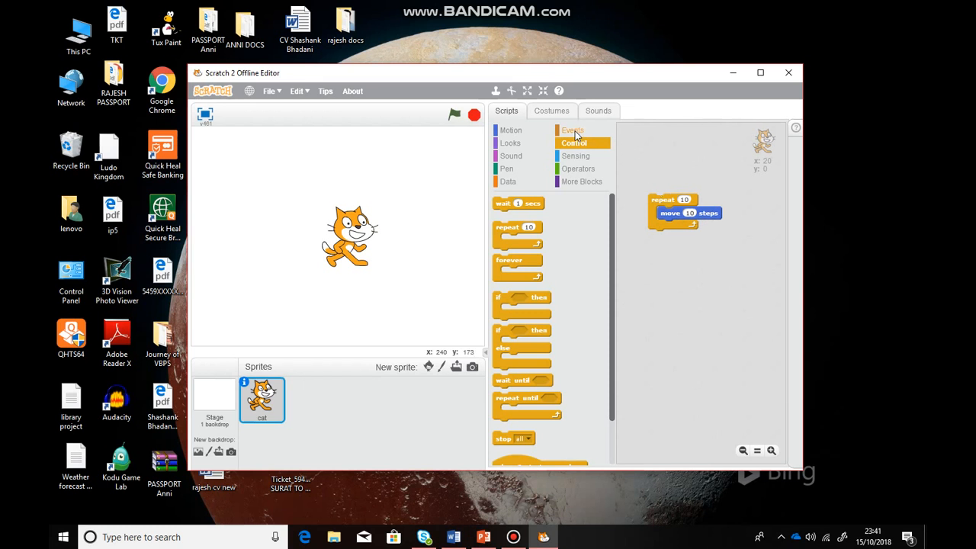
Attach an Events 'when green flag clicked' hat block above the repeat loop
click(574, 130)
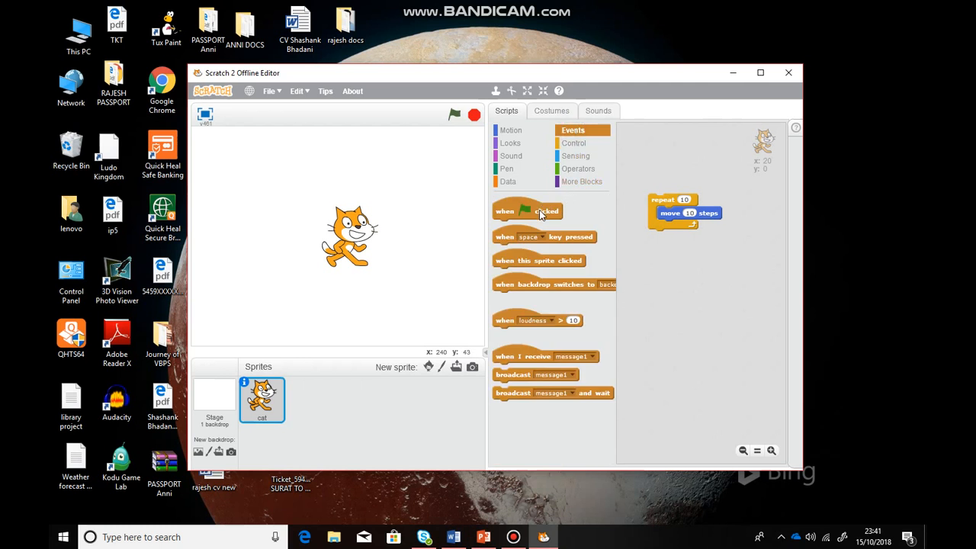
mouse_move(665, 189)
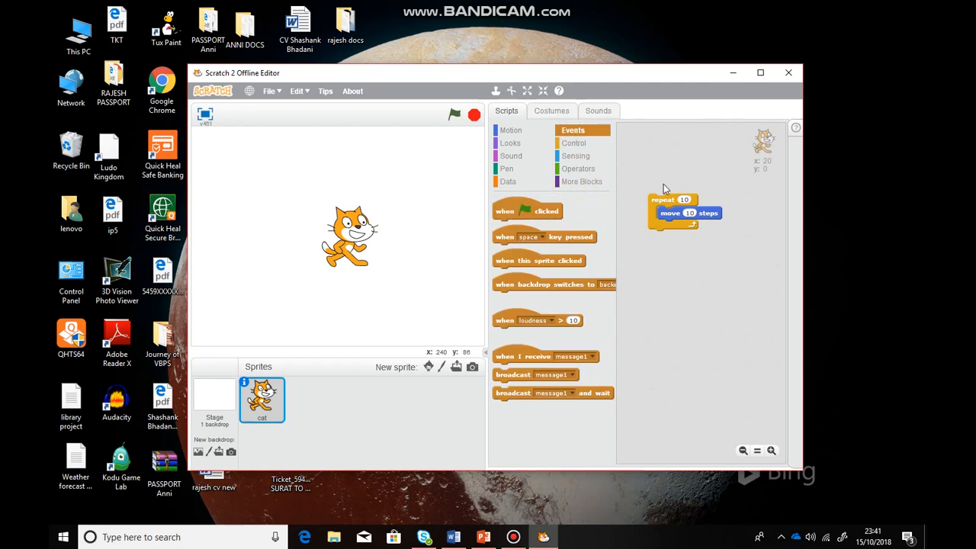
drag(527, 210, 677, 183)
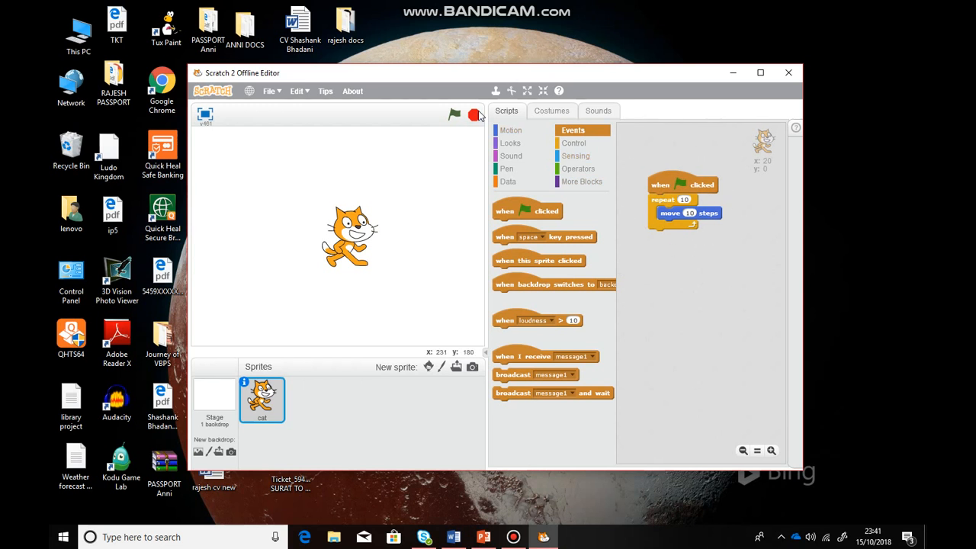
mouse_move(479, 116)
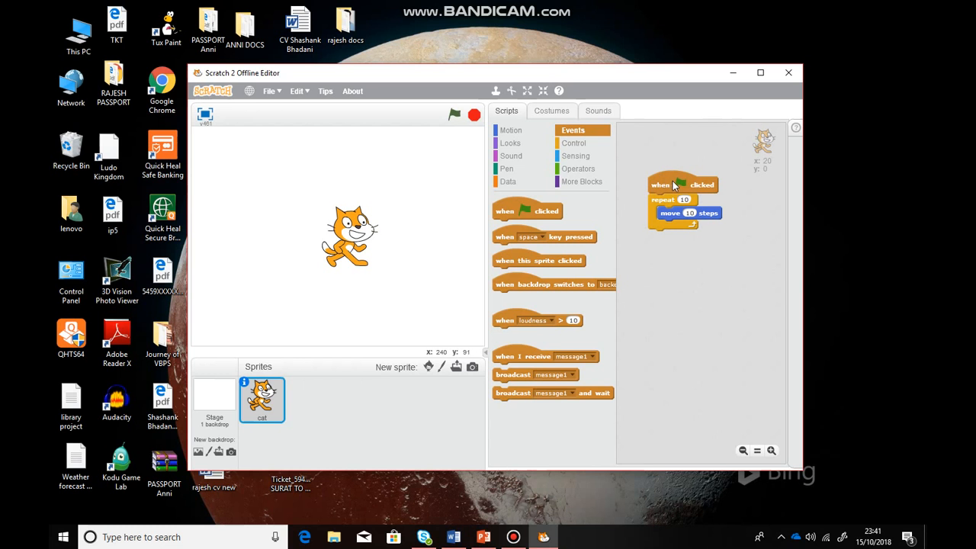
mouse_move(455, 115)
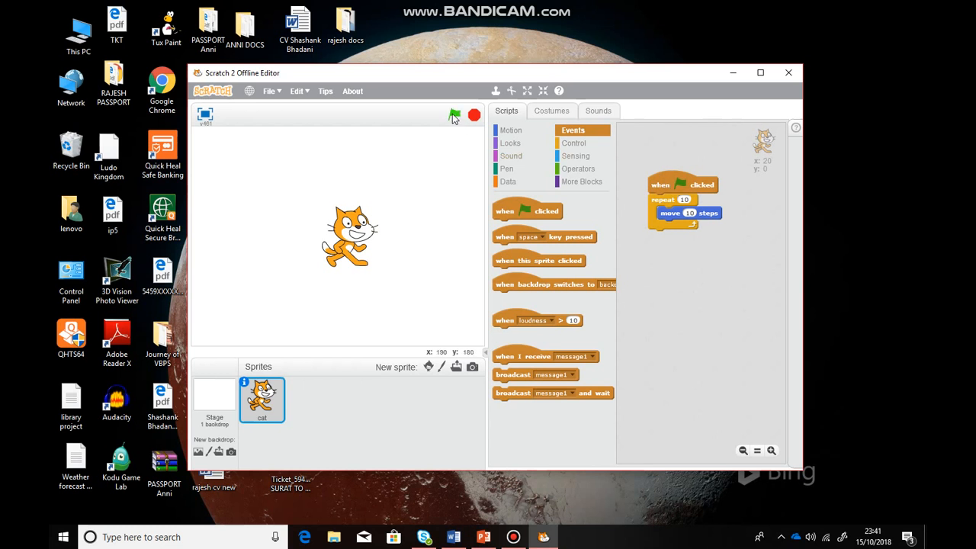
Run the script with the green flag so the cat moves rightward across the stage
click(454, 116)
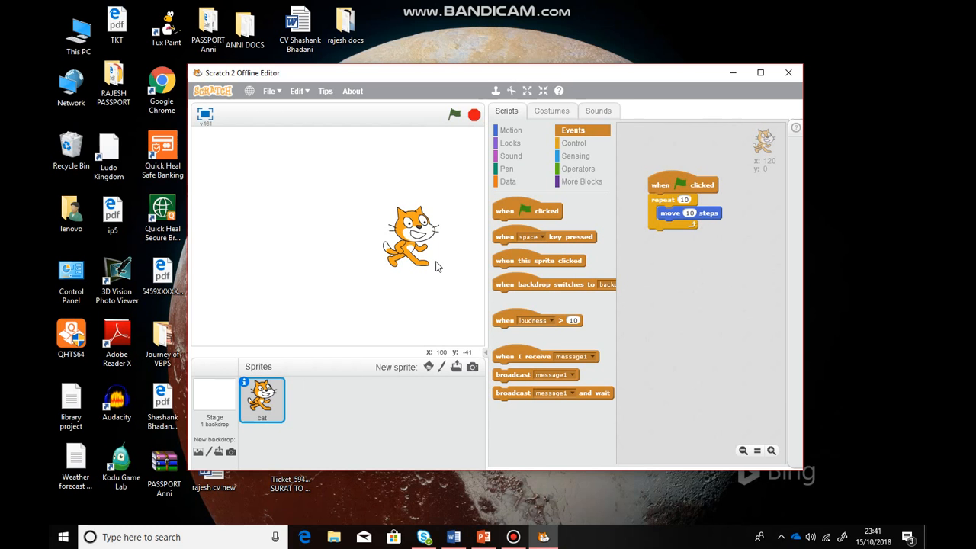
mouse_move(440, 265)
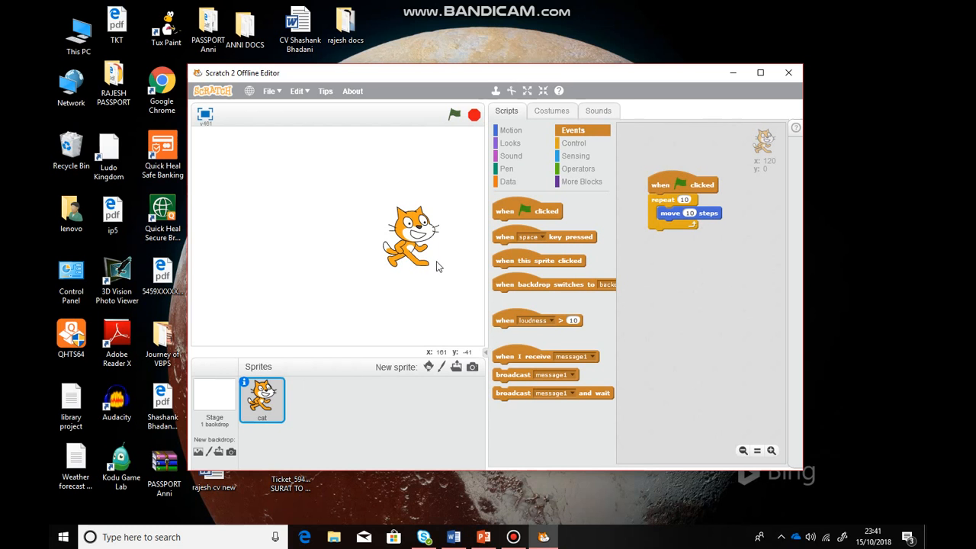
mouse_move(439, 265)
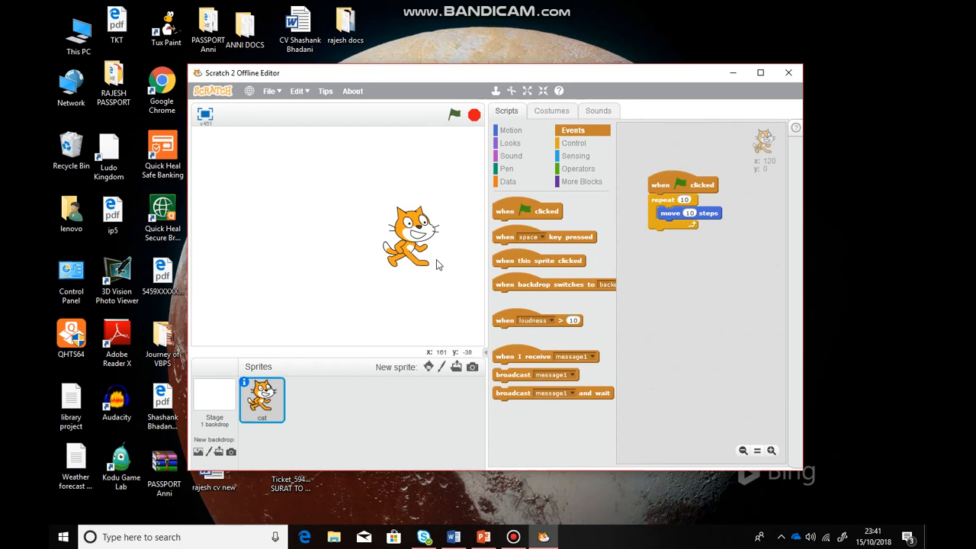